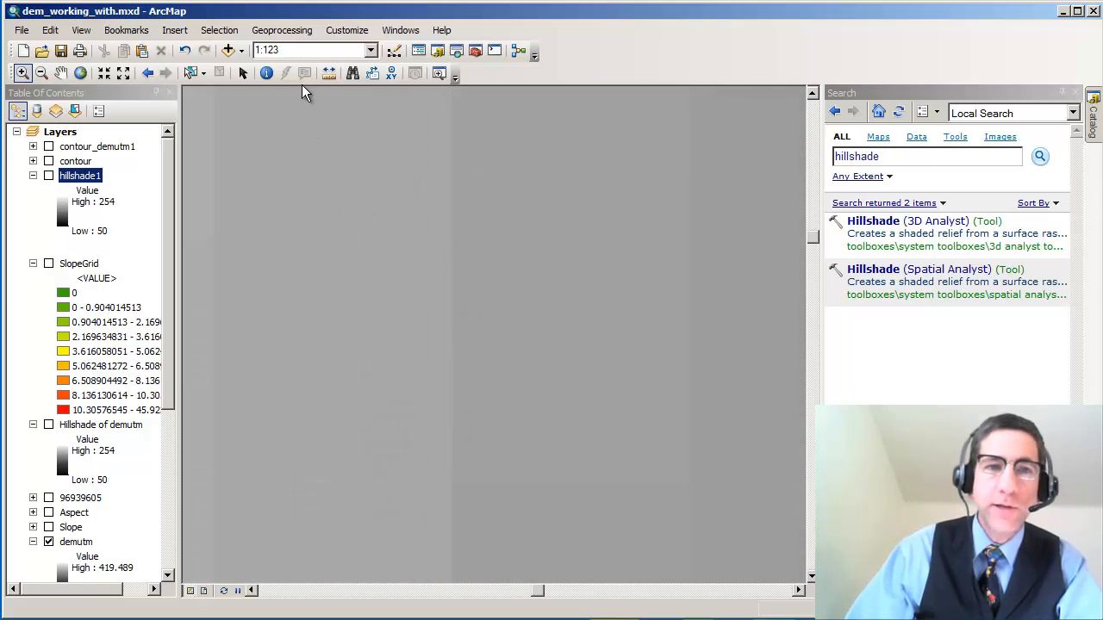
- Read one DEM cell value with Identify after dismissing the measurement readout
click(327, 72)
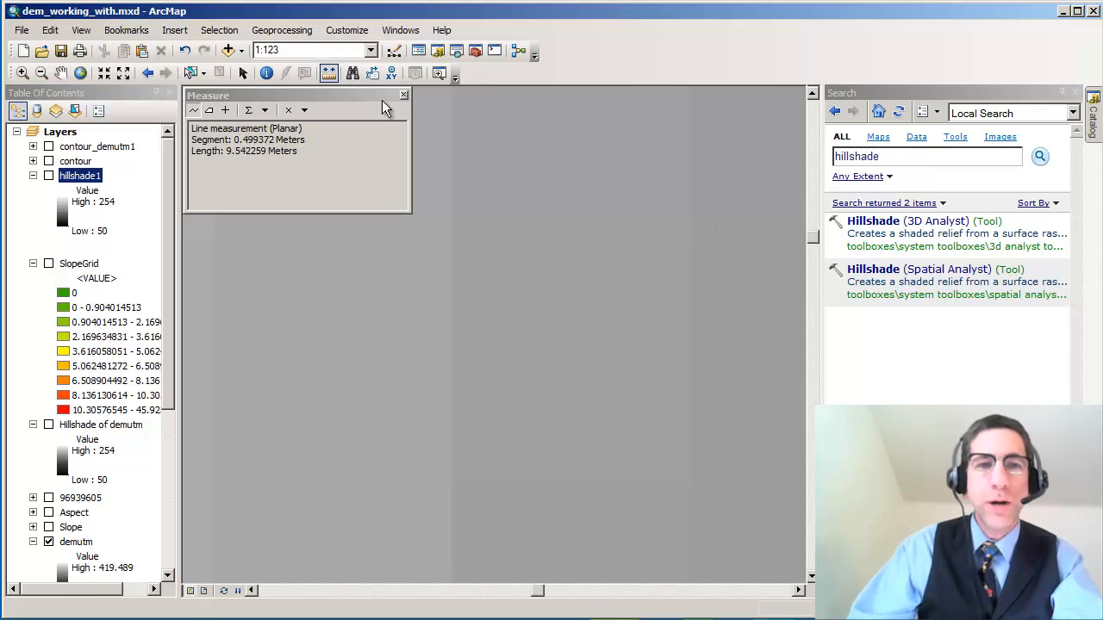
click(403, 95)
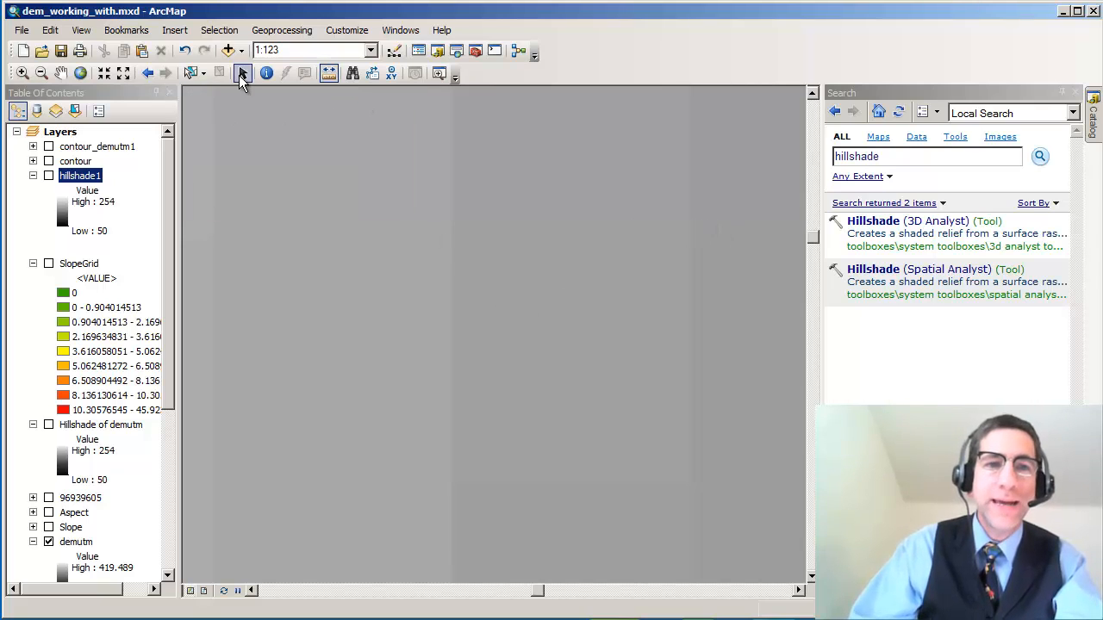
mouse_move(244, 73)
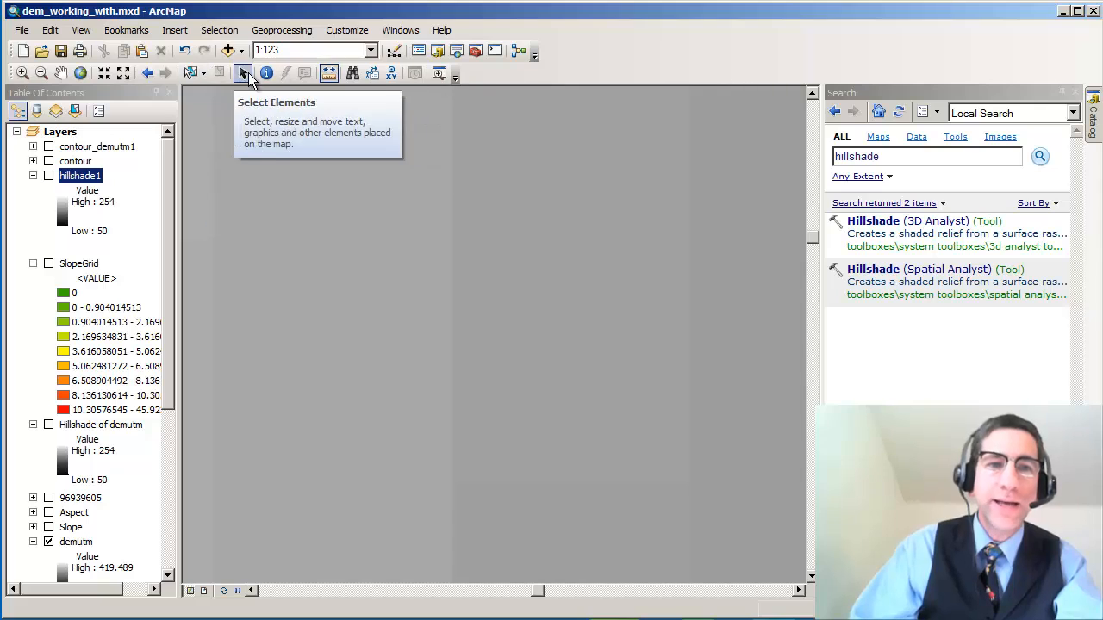
click(267, 72)
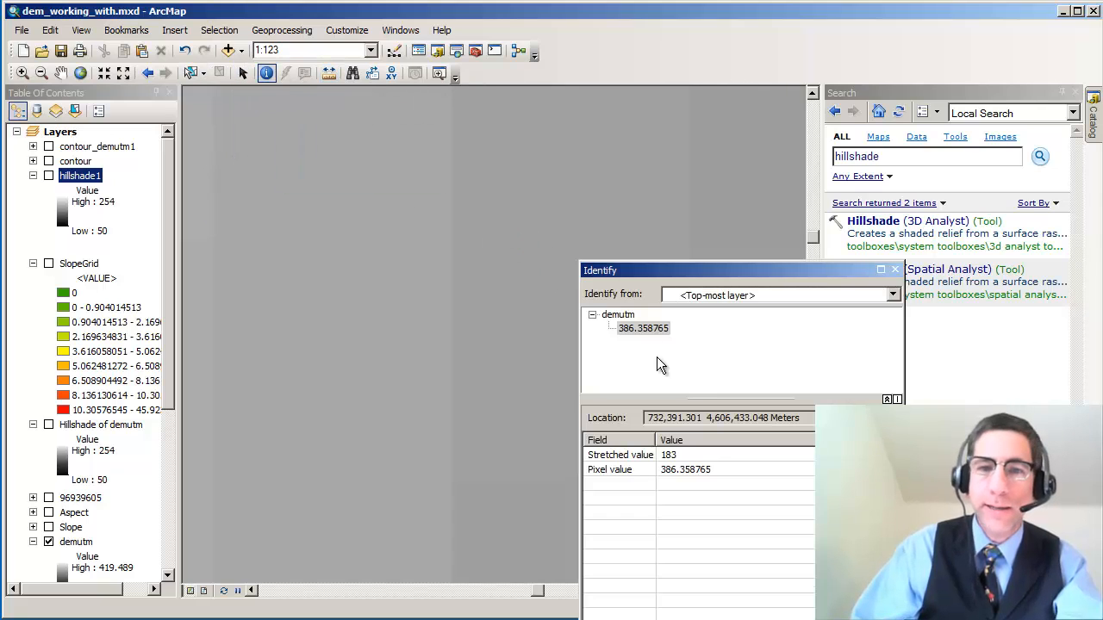
mouse_move(817, 341)
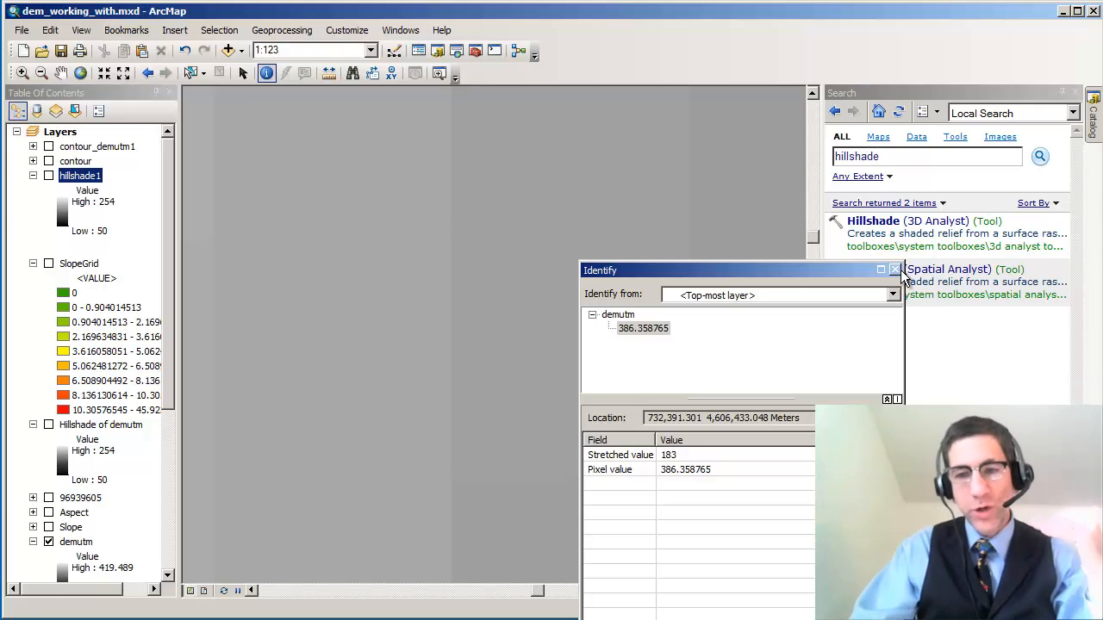
click(894, 268)
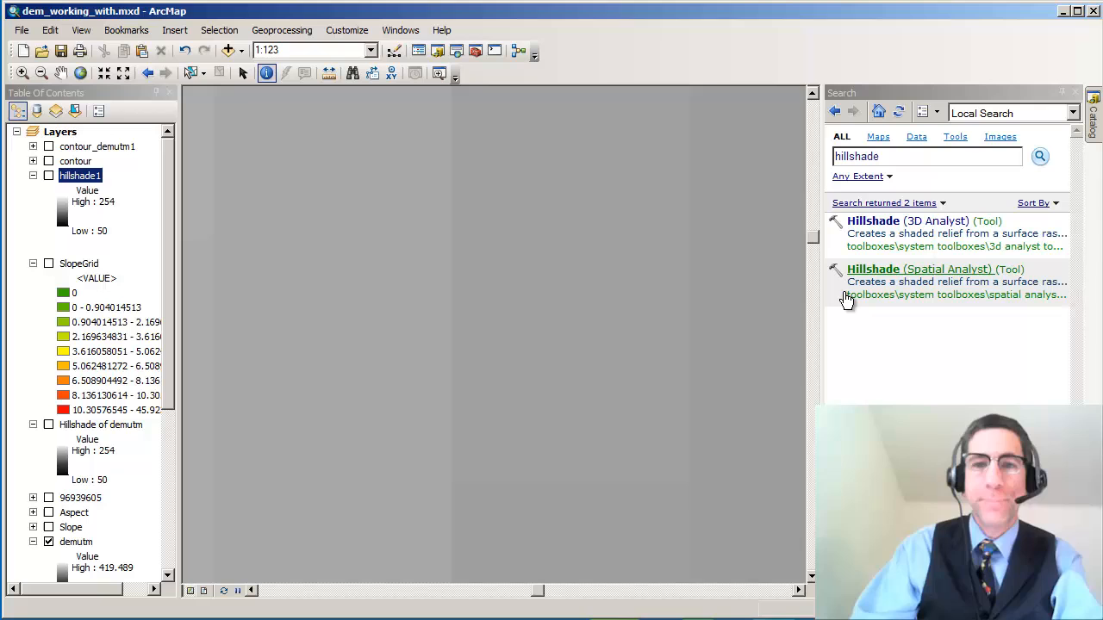
- Zoom to full extent and identify elevations near 307.4 and 307.7 at three points
click(126, 29)
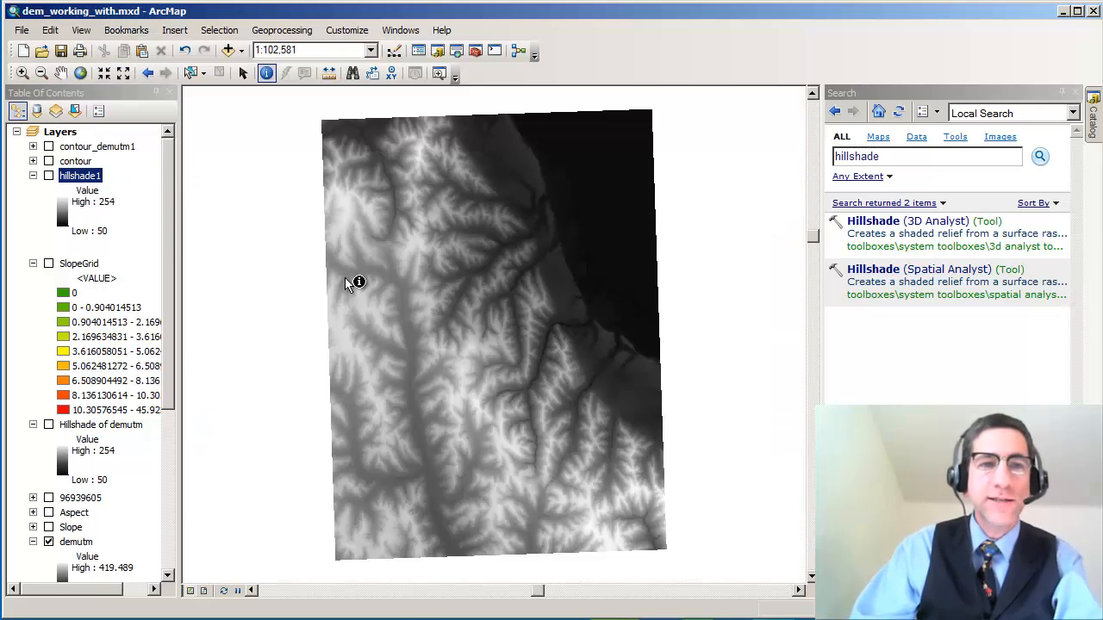
mouse_move(375, 294)
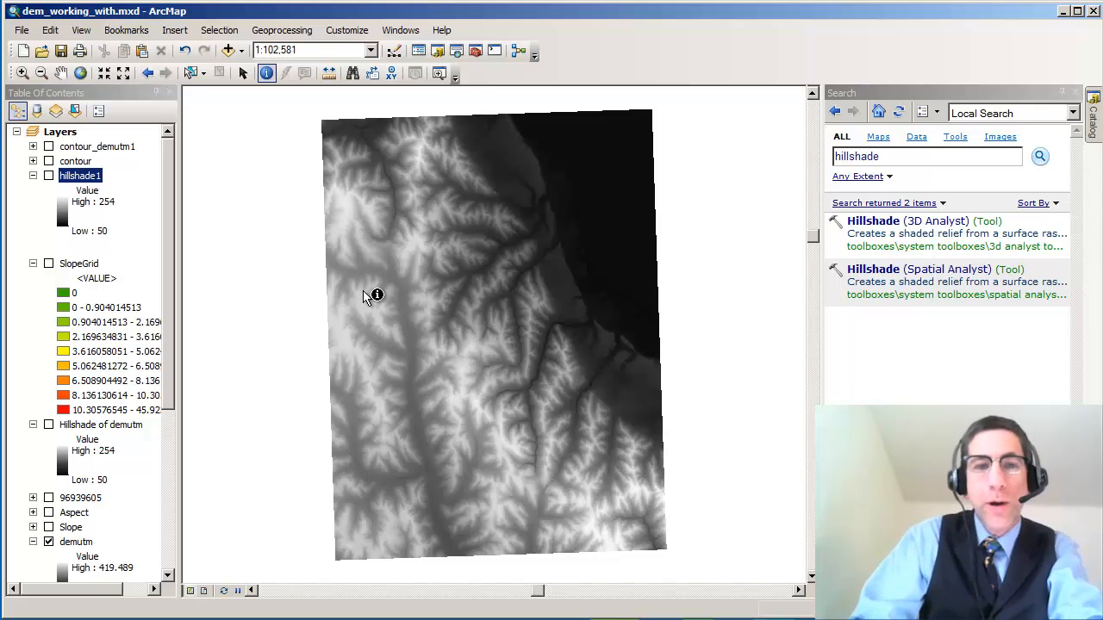
mouse_move(232, 427)
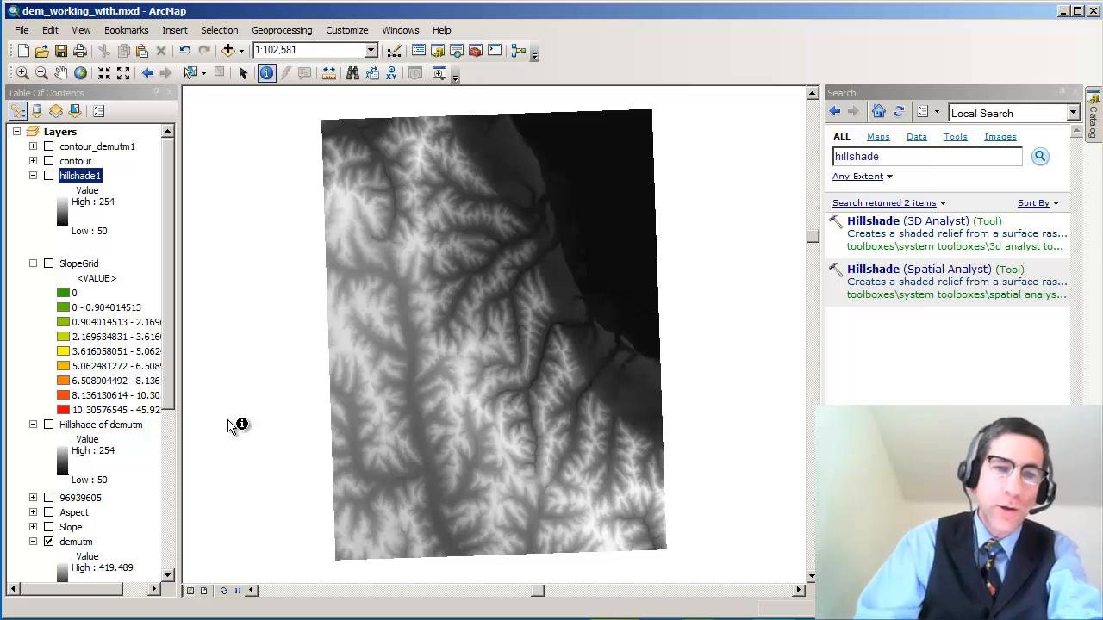
mouse_move(170, 428)
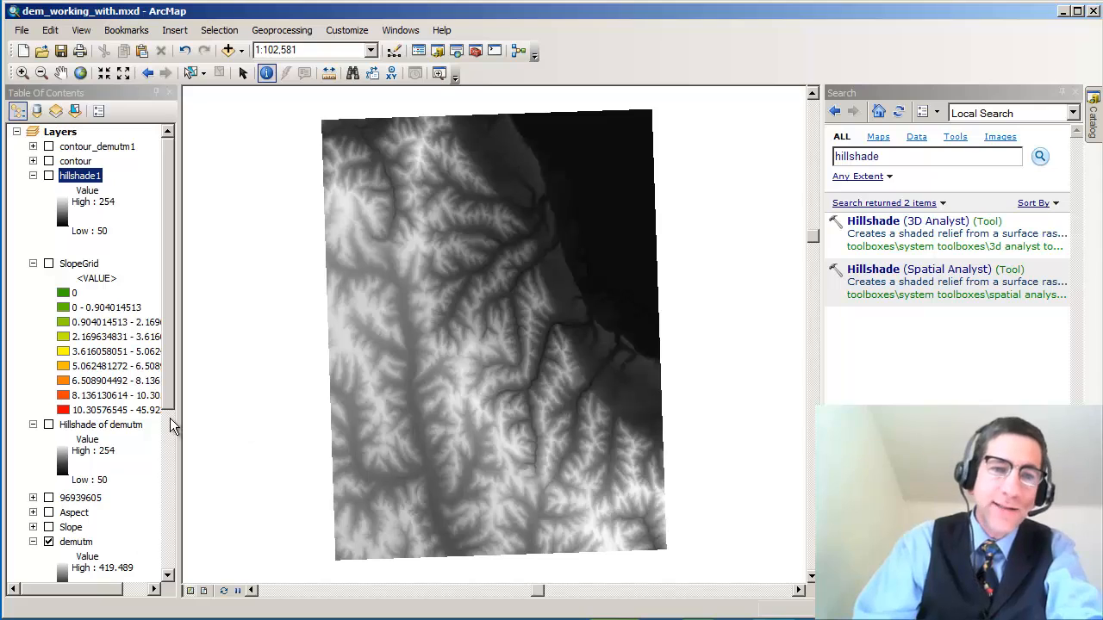
scroll(down, 3)
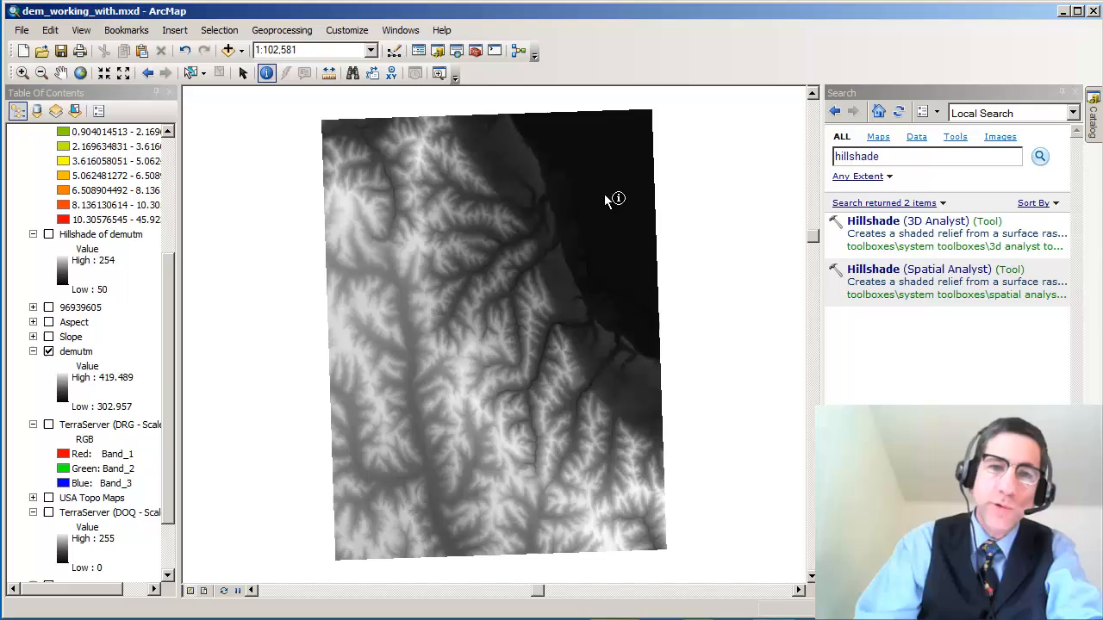
click(607, 198)
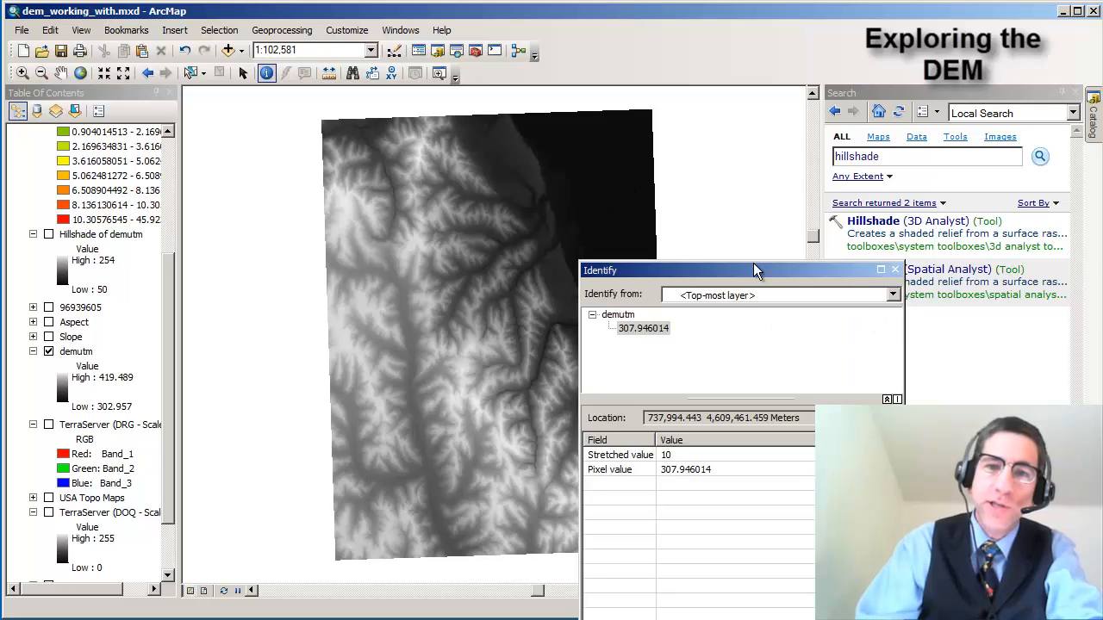
click(612, 157)
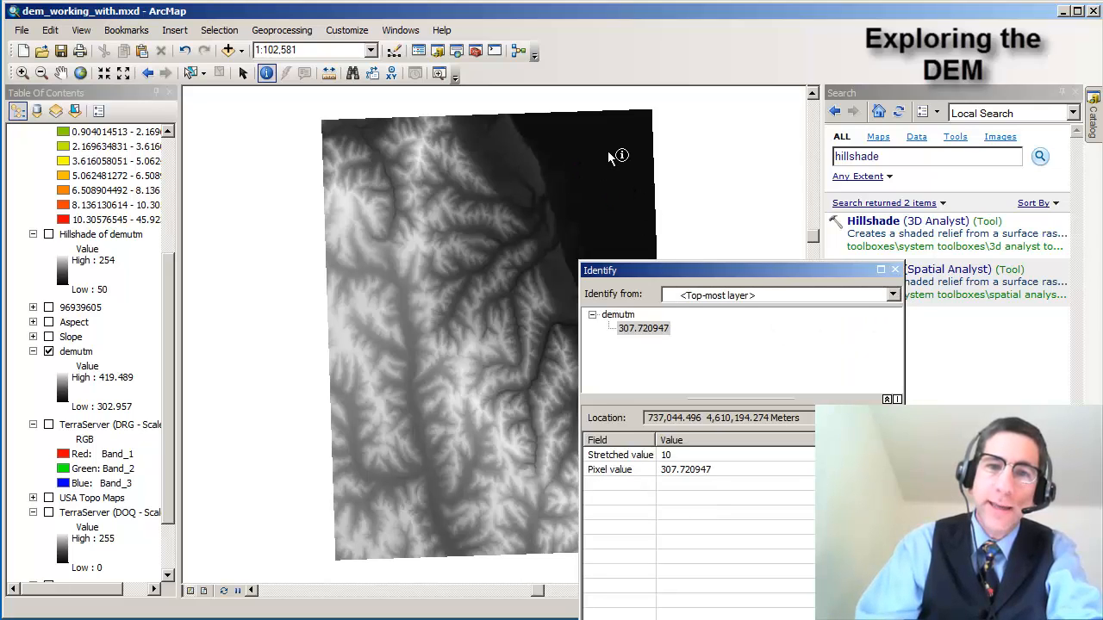
click(631, 156)
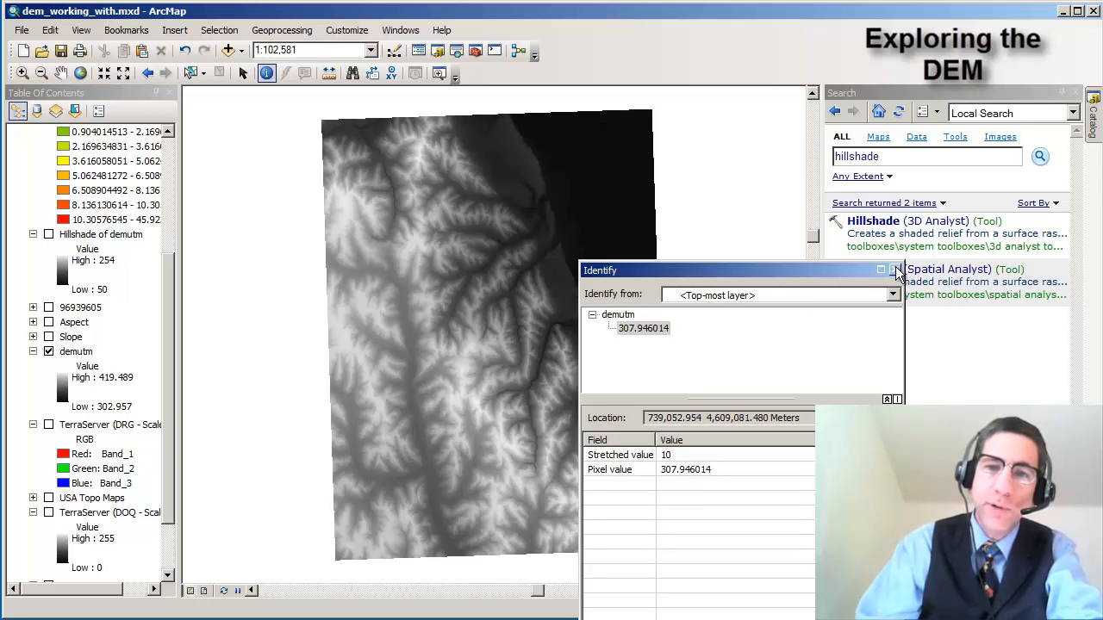
click(896, 269)
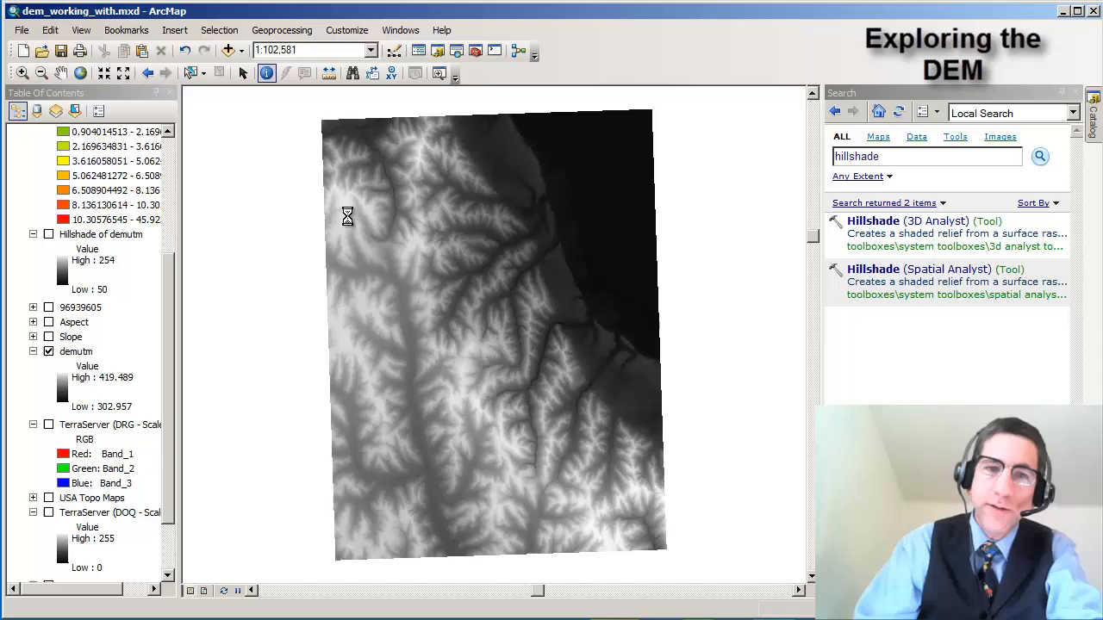
- Zoom in until hillshade cells show as grey blocks and bring up the layer's context menu
click(346, 216)
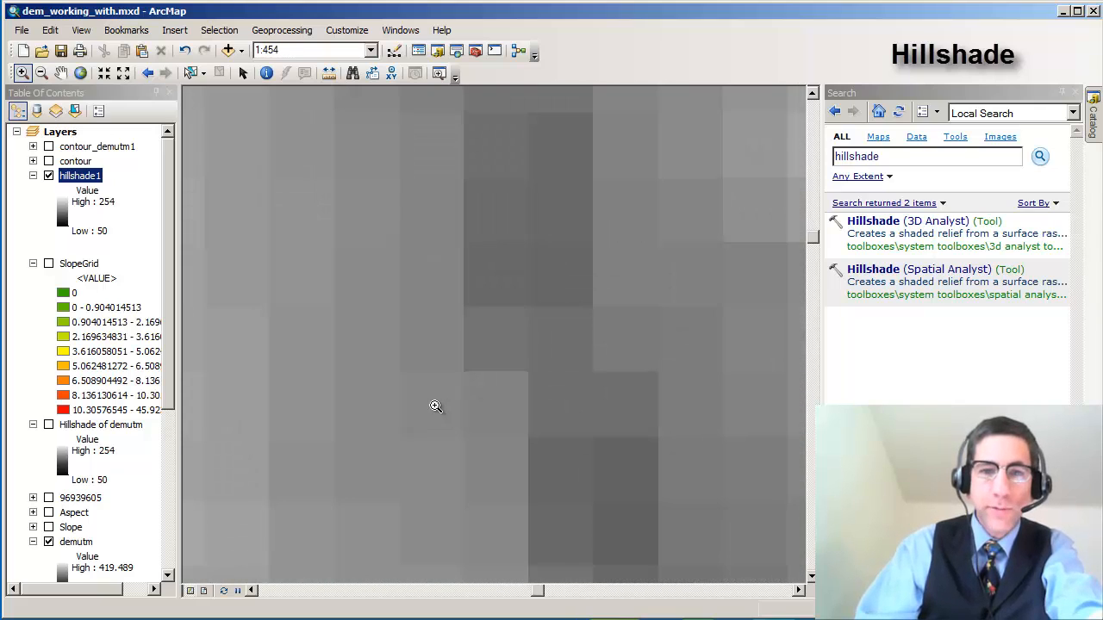
mouse_move(319, 93)
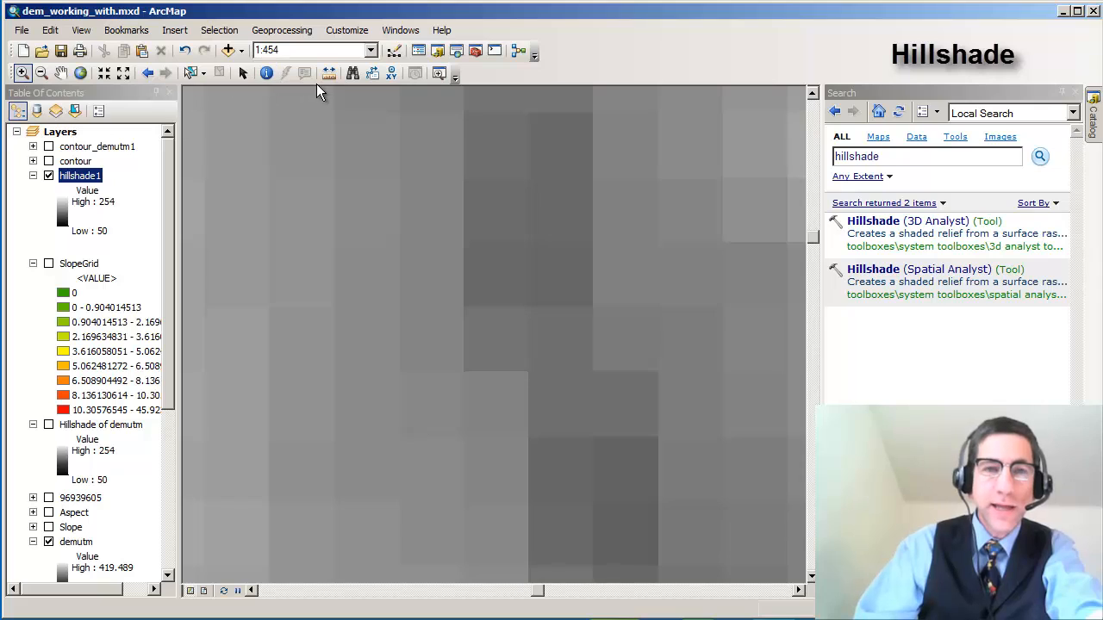
click(327, 73)
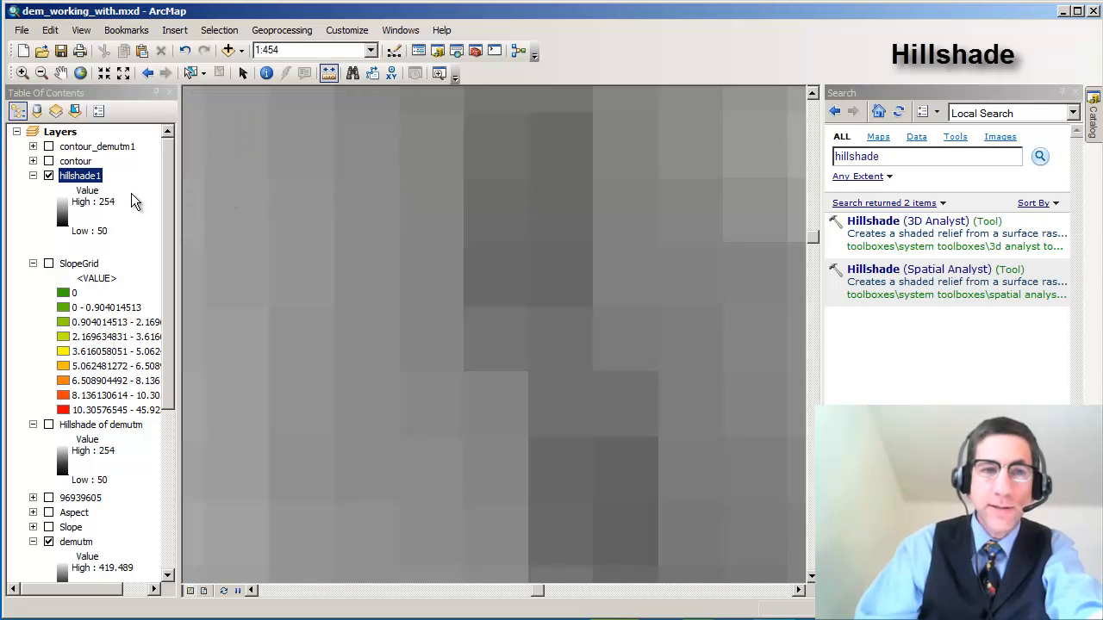
mouse_move(104, 241)
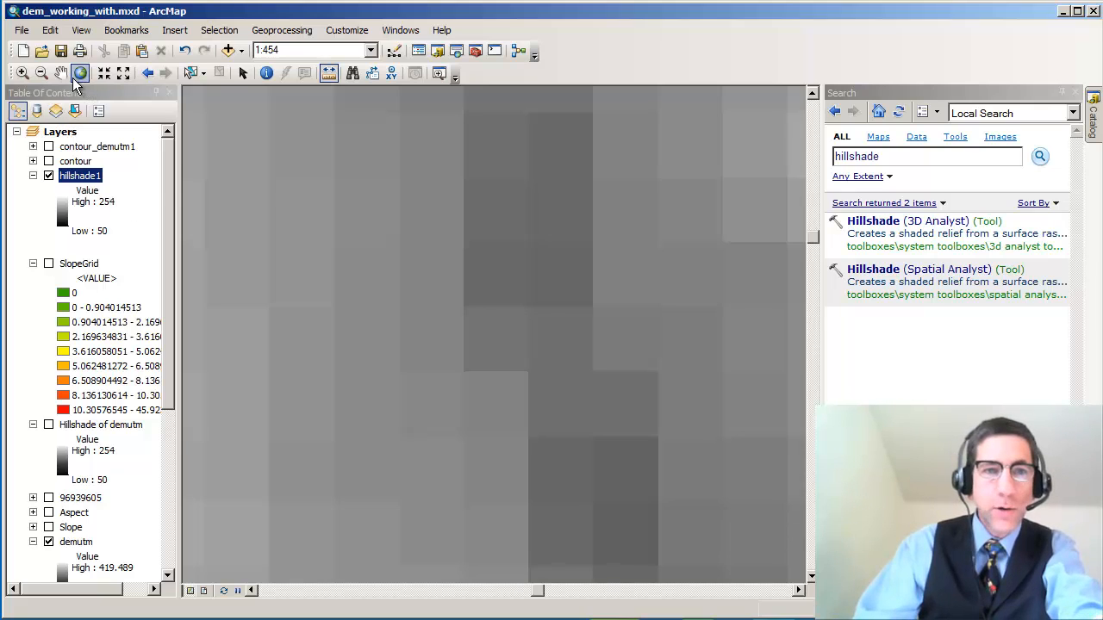
right_click(79, 176)
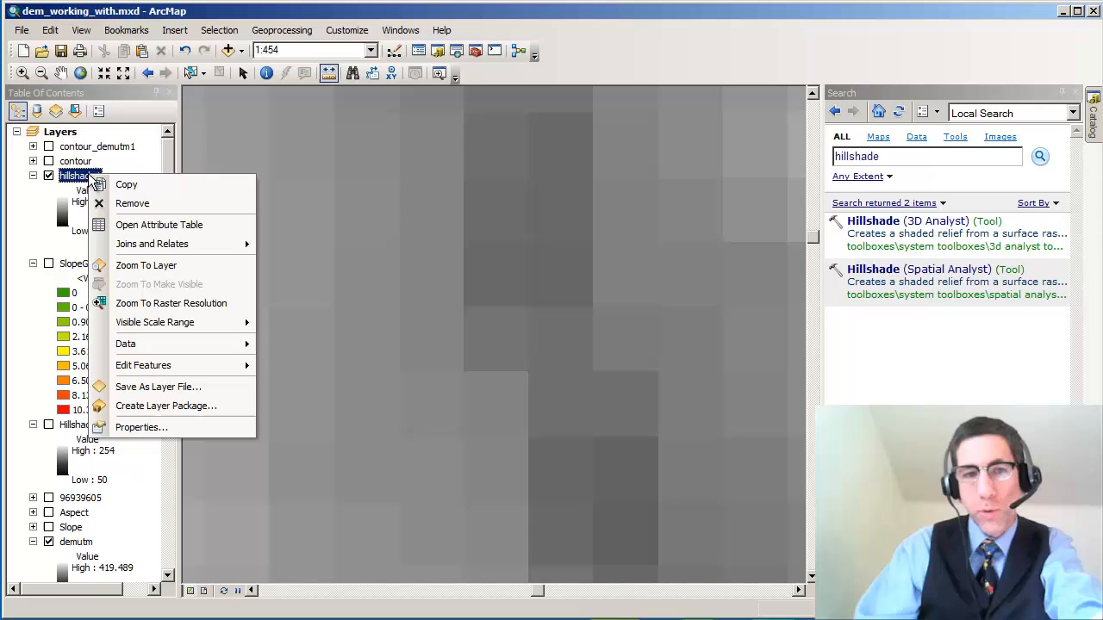
- Zoom to the hillshade layer's extent so the whole shaded relief is visible
click(146, 266)
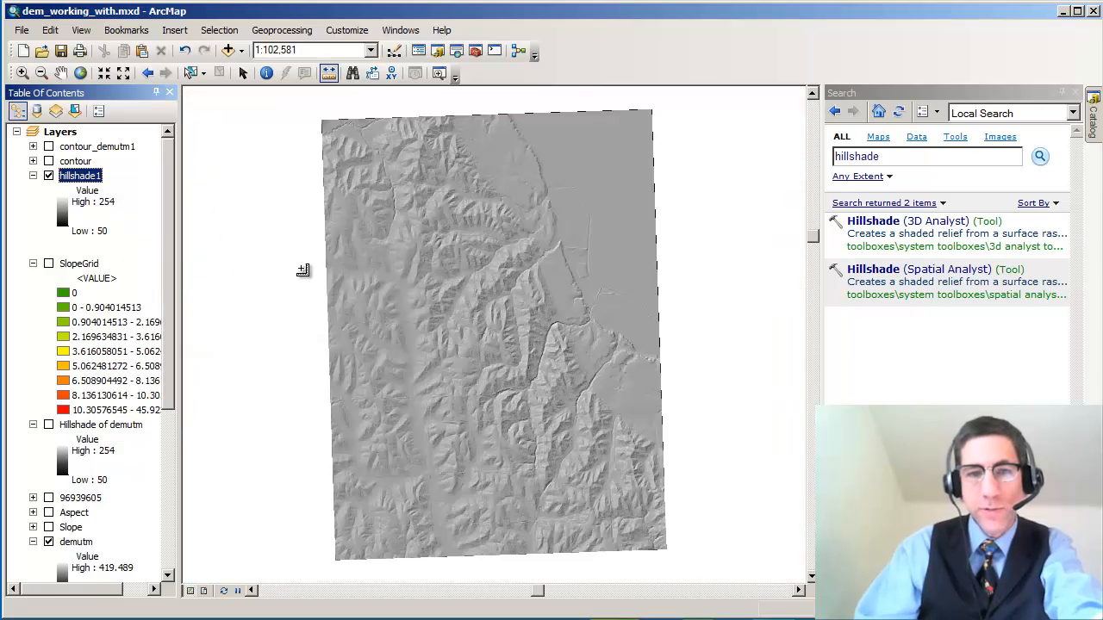
mouse_move(518, 355)
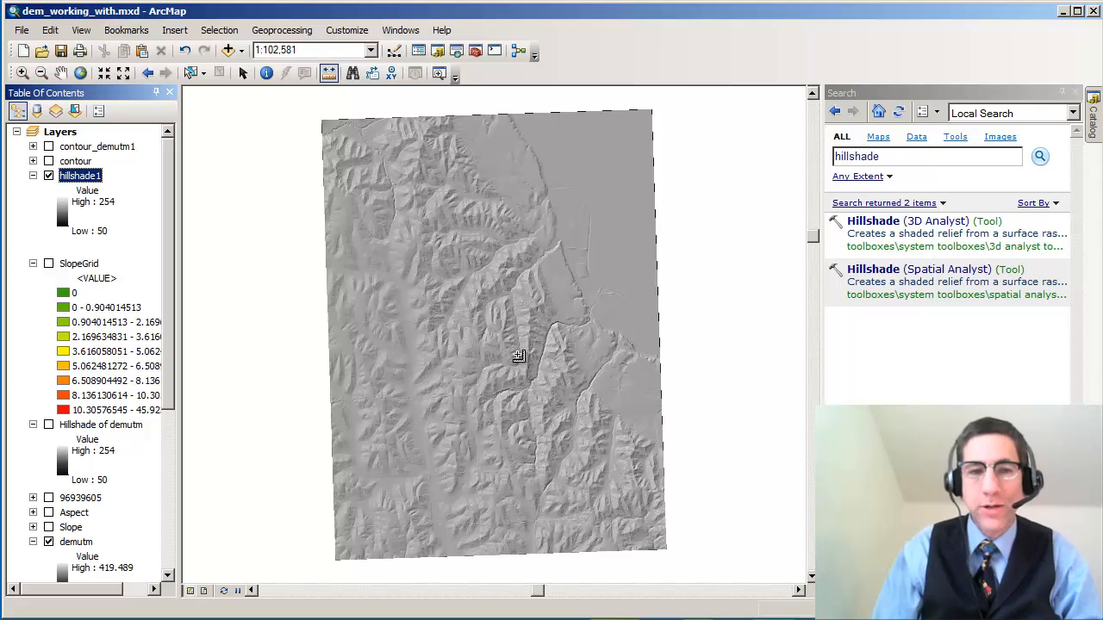
mouse_move(462, 252)
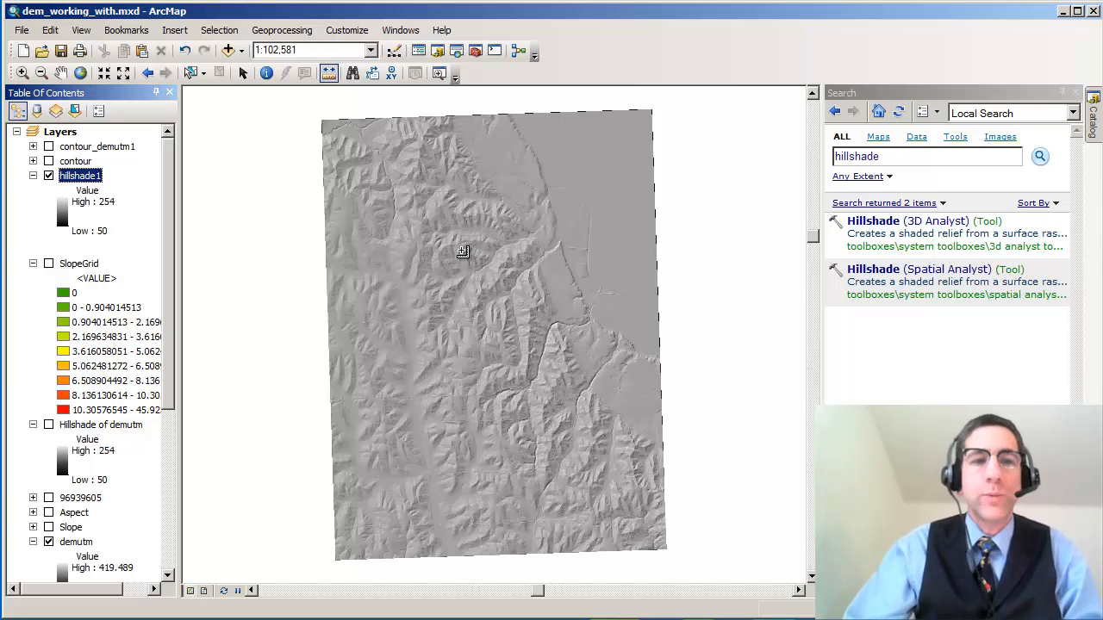
mouse_move(182, 284)
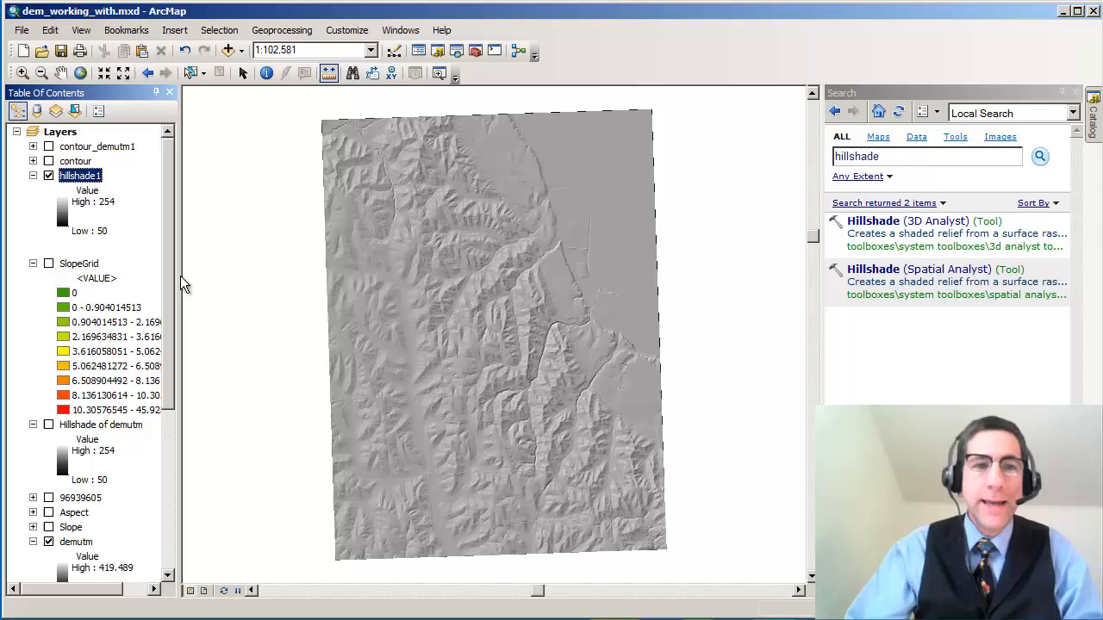
mouse_move(164, 257)
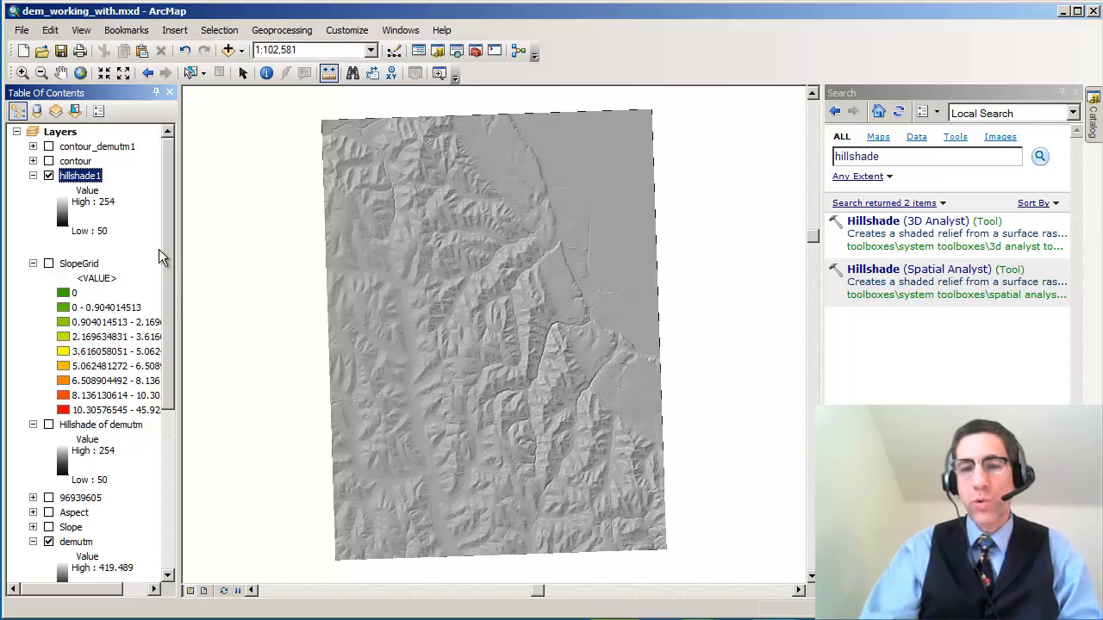